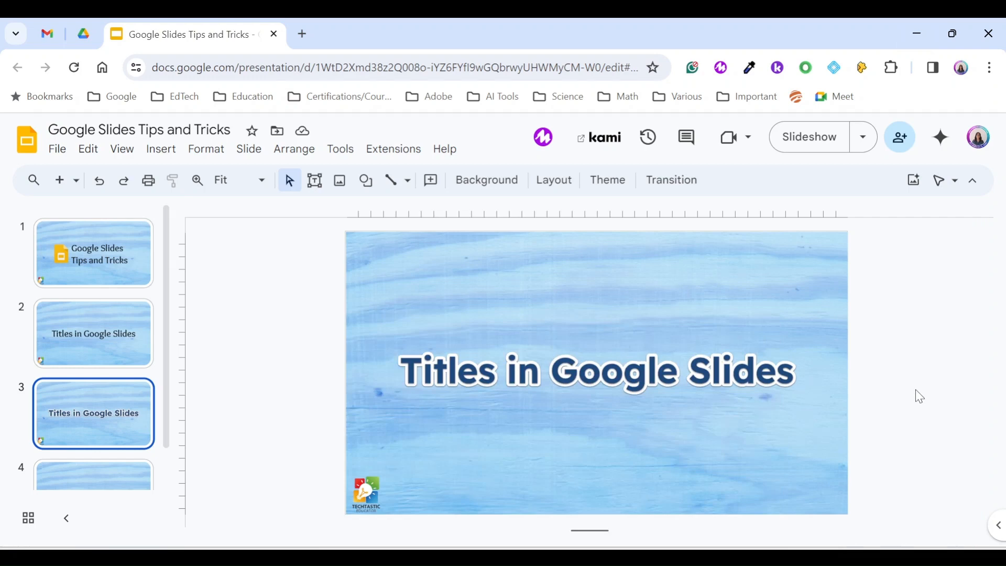
mouse_move(914, 397)
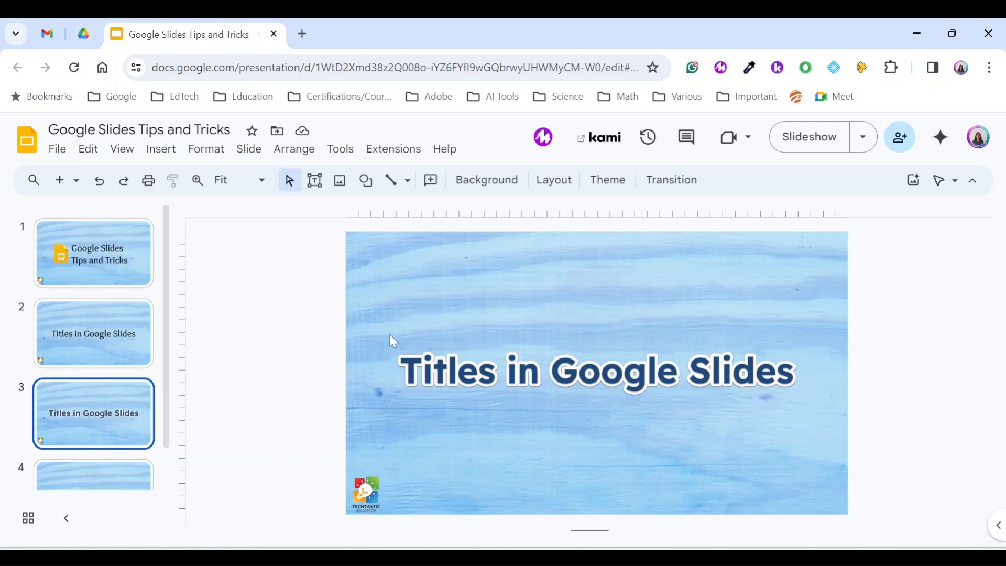
mouse_move(371, 428)
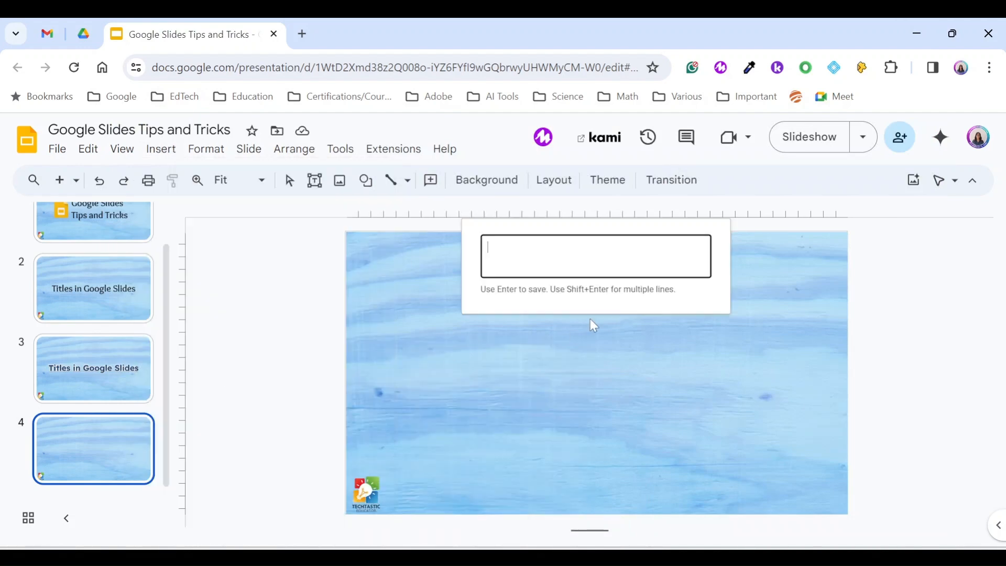
Insert word art reading 'Titles in Google Slides' and move it near the slide's top.
type("Titles in Google Slides")
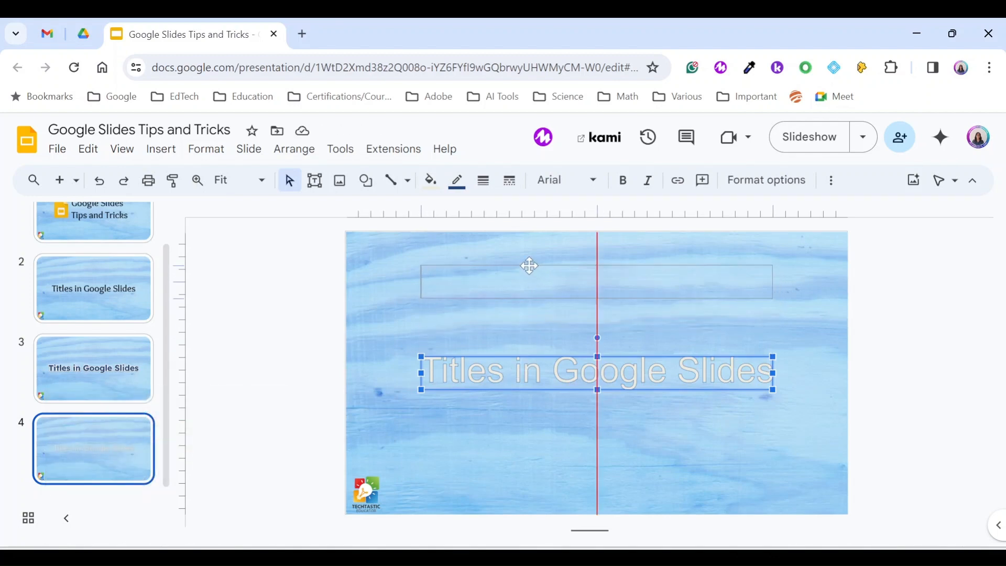
left_click_drag(596, 372, 596, 280)
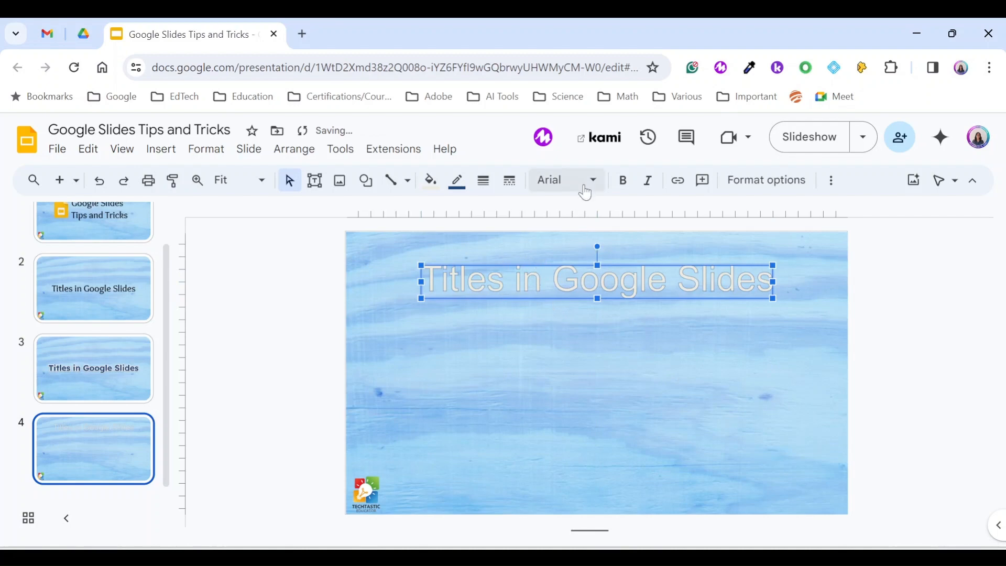
mouse_move(591, 186)
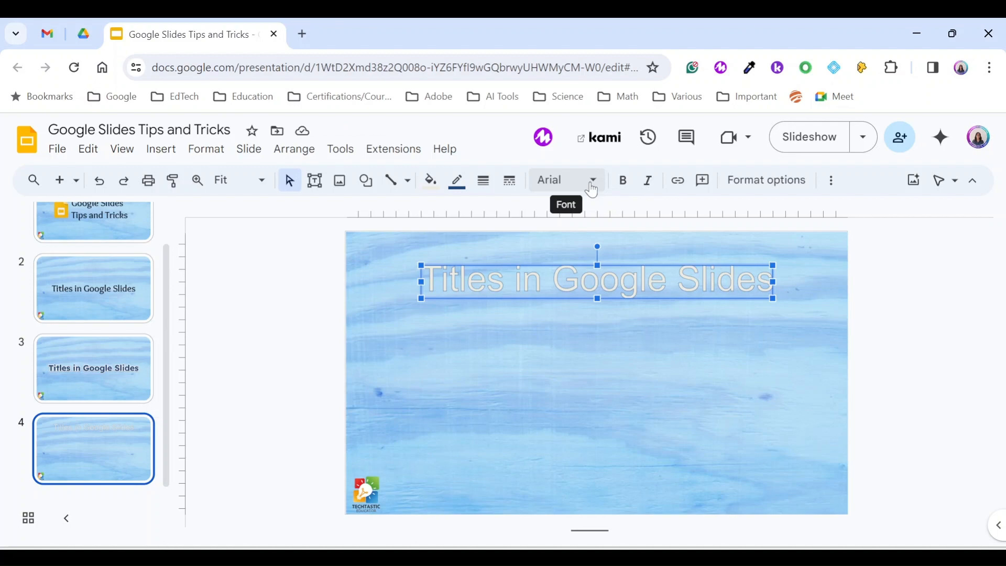
Set the word-art title to the Lexend font and choose a dark blue fill.
left_click(591, 180)
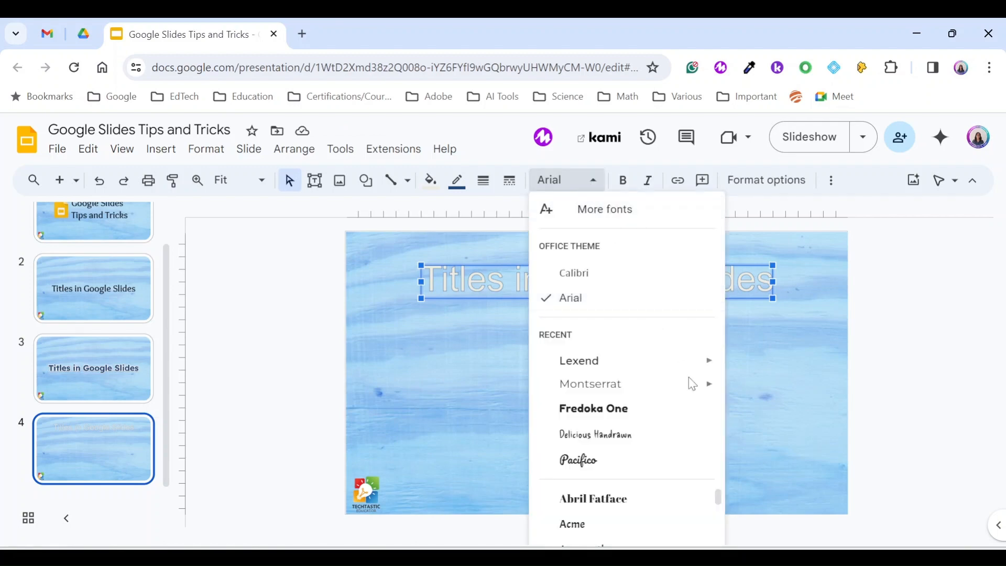
left_click(578, 360)
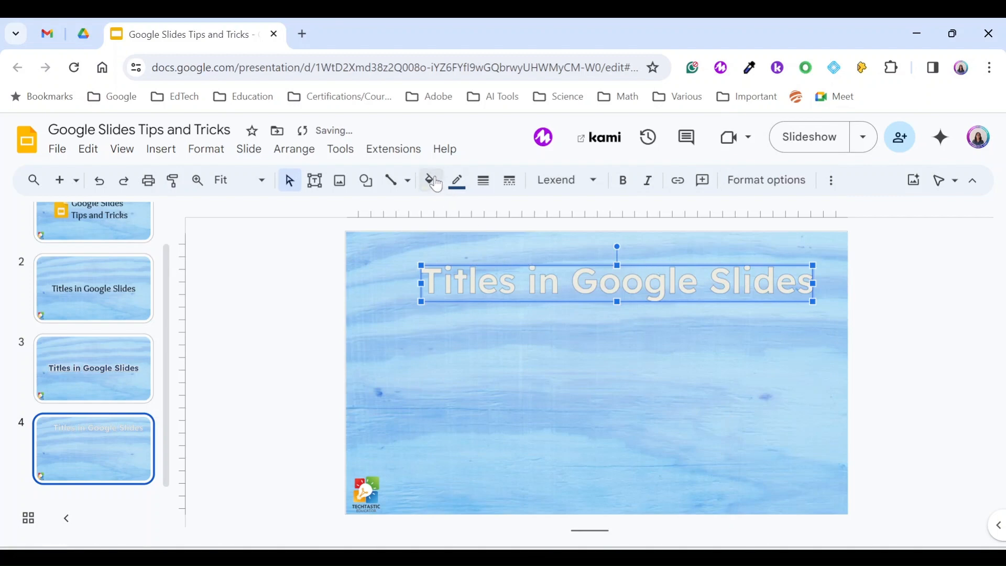
left_click(430, 180)
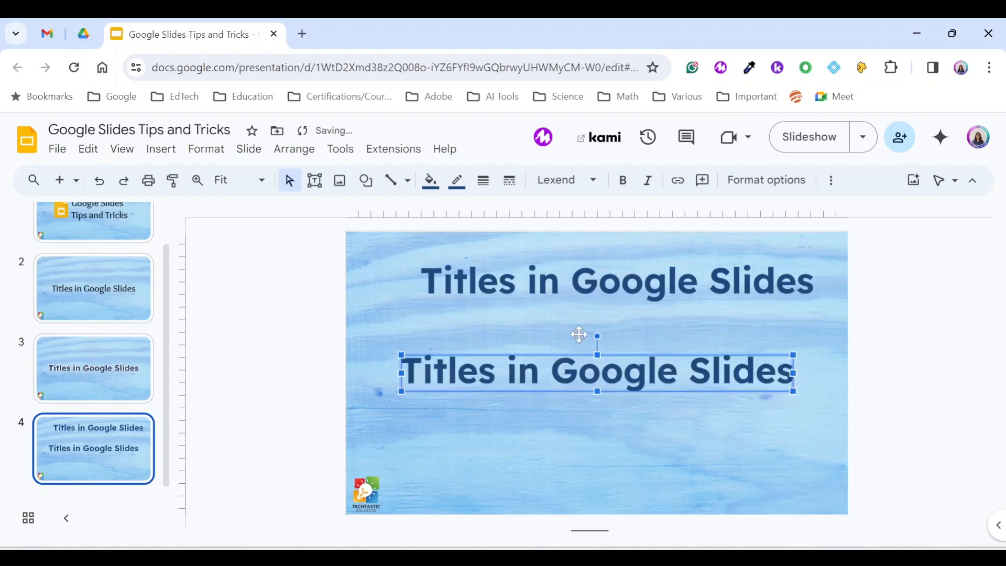
Give the lower title copy a white outline 24px thick.
left_click(429, 180)
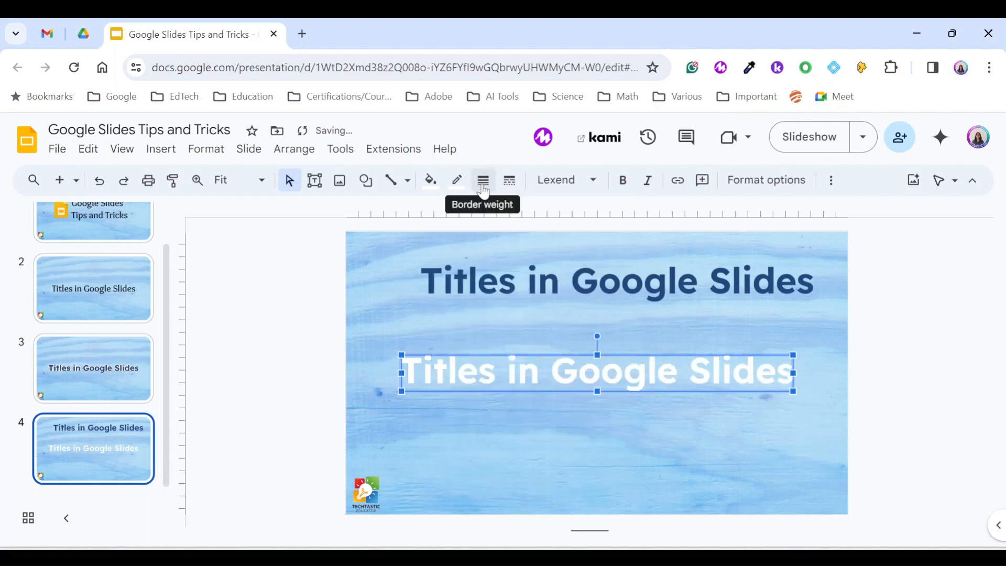
left_click(482, 180)
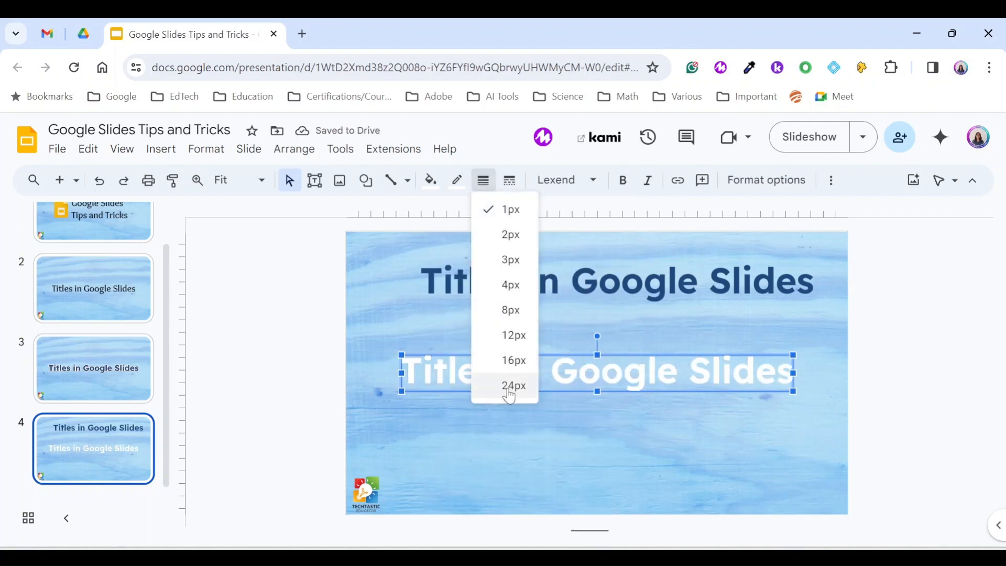
left_click(513, 386)
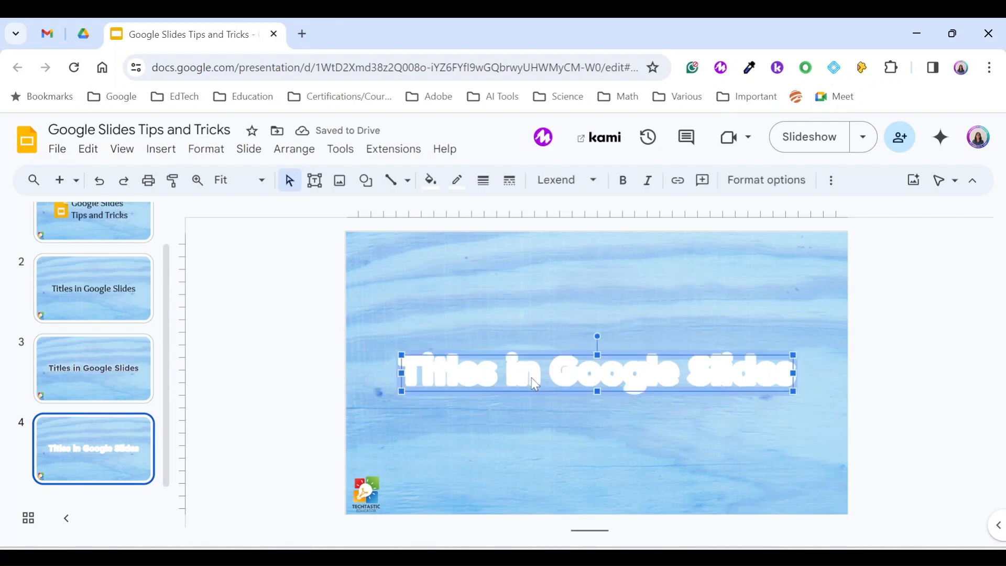
Bring the dark blue title to the front over the white-outlined copy.
right_click(533, 383)
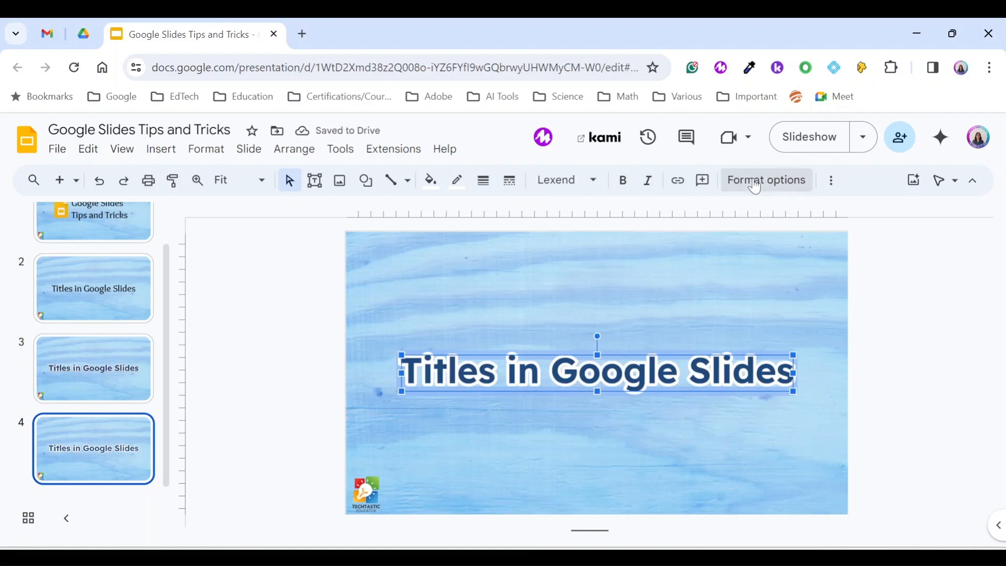
Turn on Drop shadow for the layered title in Format options.
left_click(767, 180)
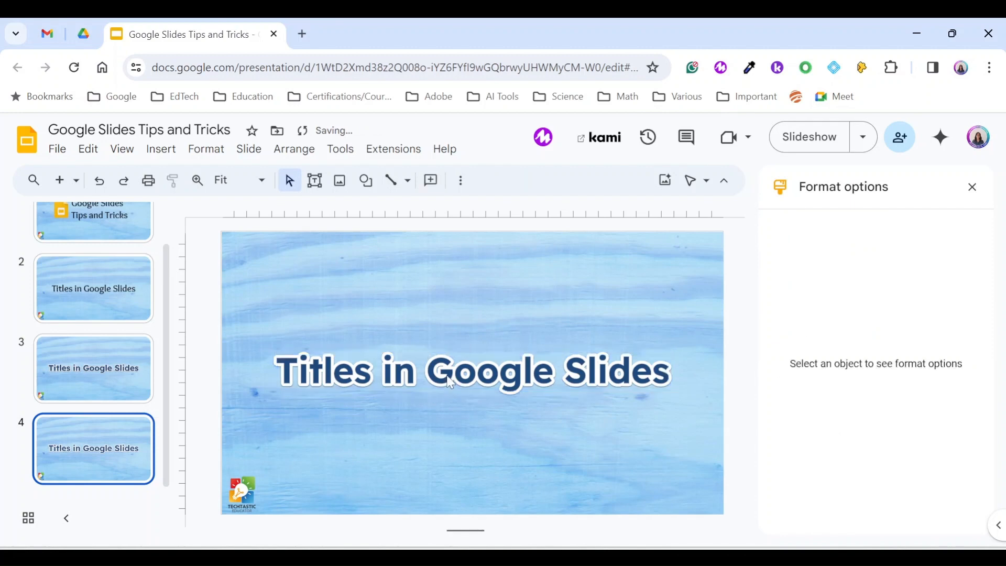
left_click(450, 378)
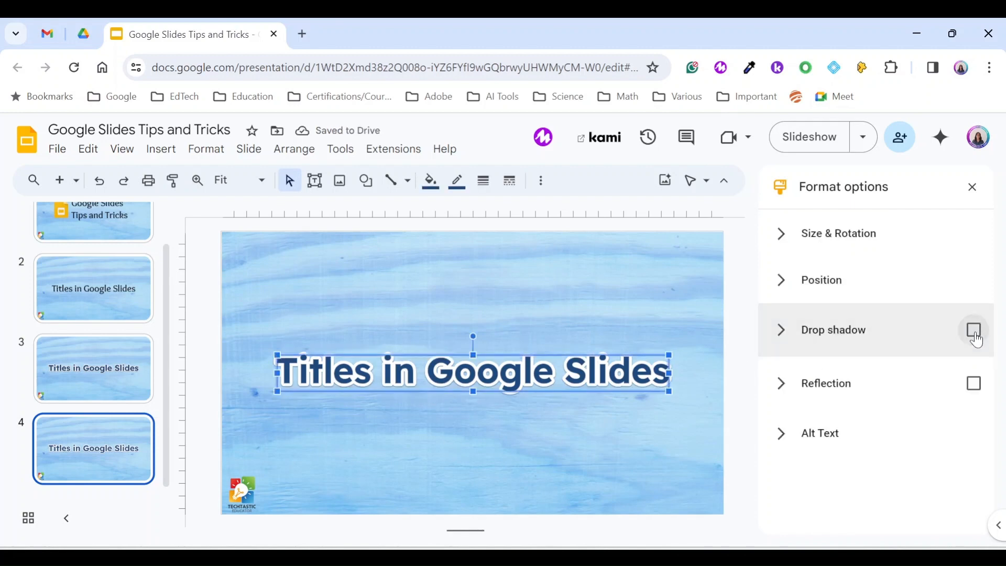
left_click(973, 328)
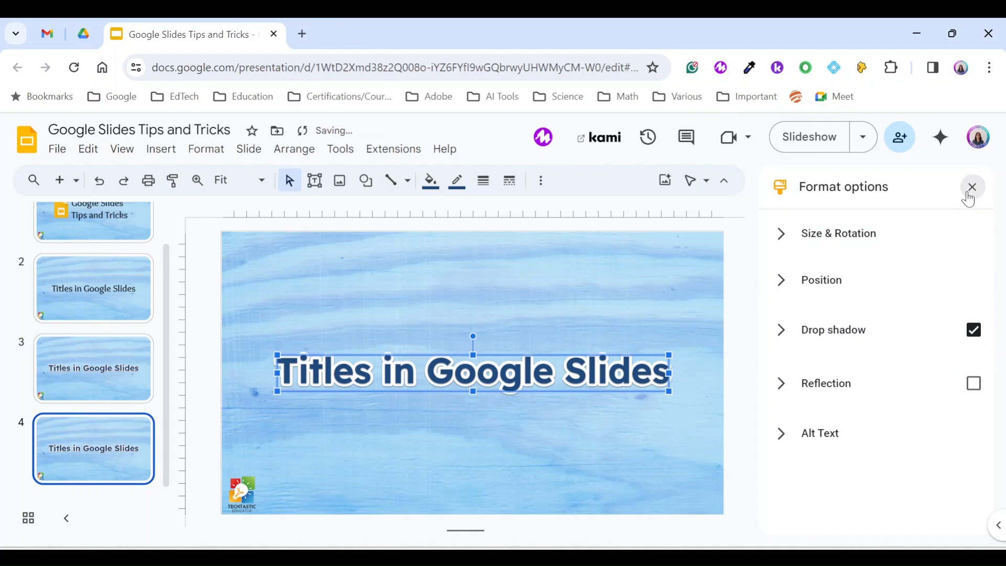
left_click(972, 186)
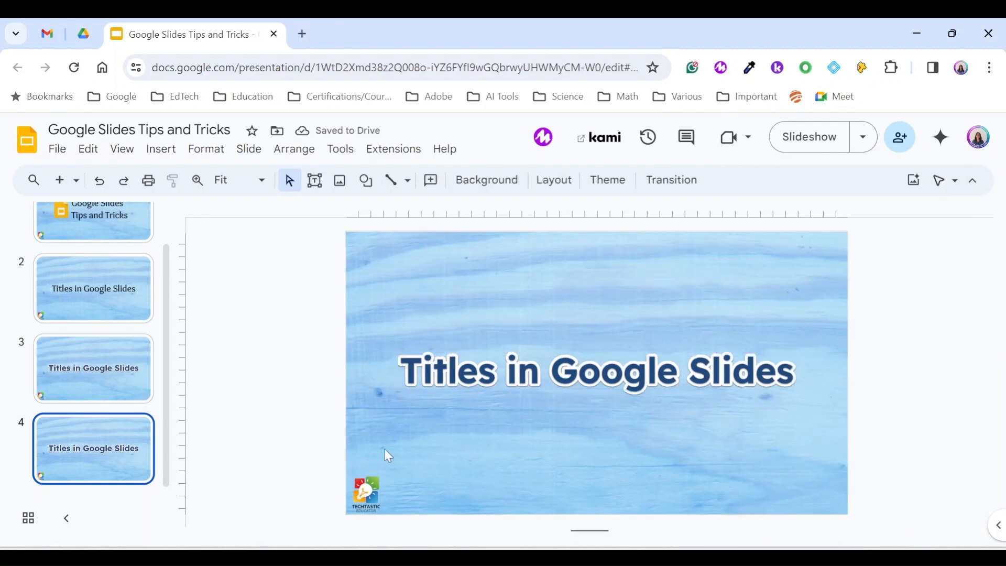
mouse_move(816, 326)
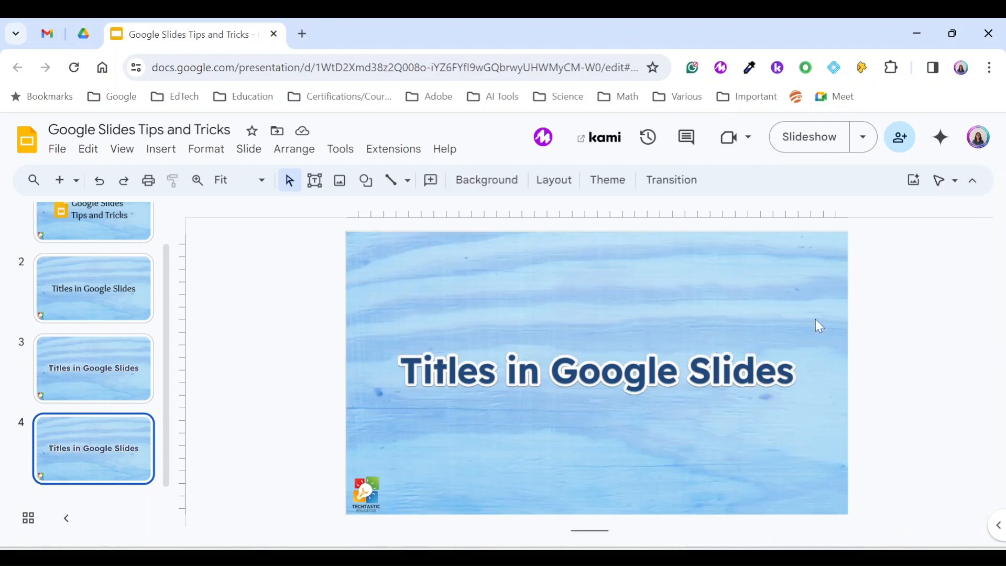